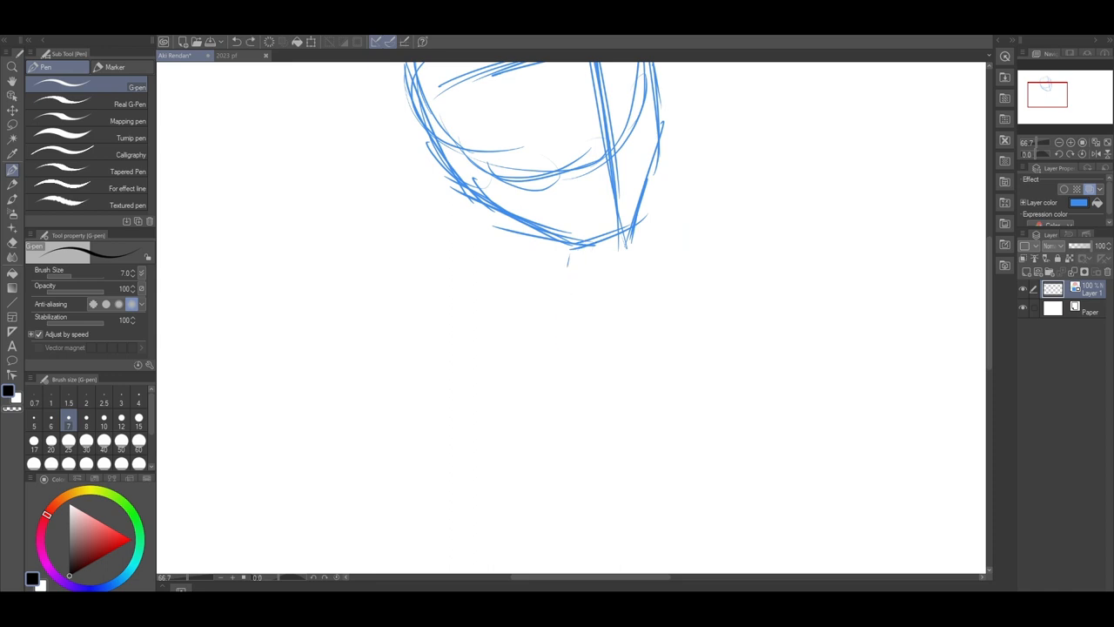
Sketch the head outline, neck, shoulders and a large hair circle in blue.
{"action": "left_click_drag", "start_coordinate": [596, 248], "coordinate": [592, 331]}
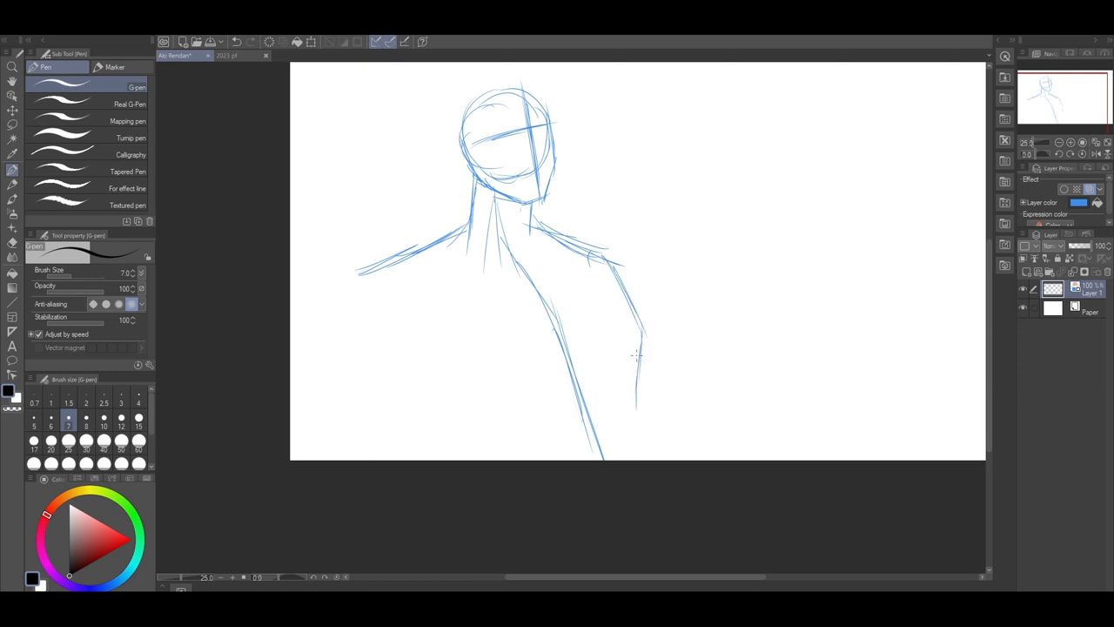
{"action": "mouse_move", "coordinate": [682, 311]}
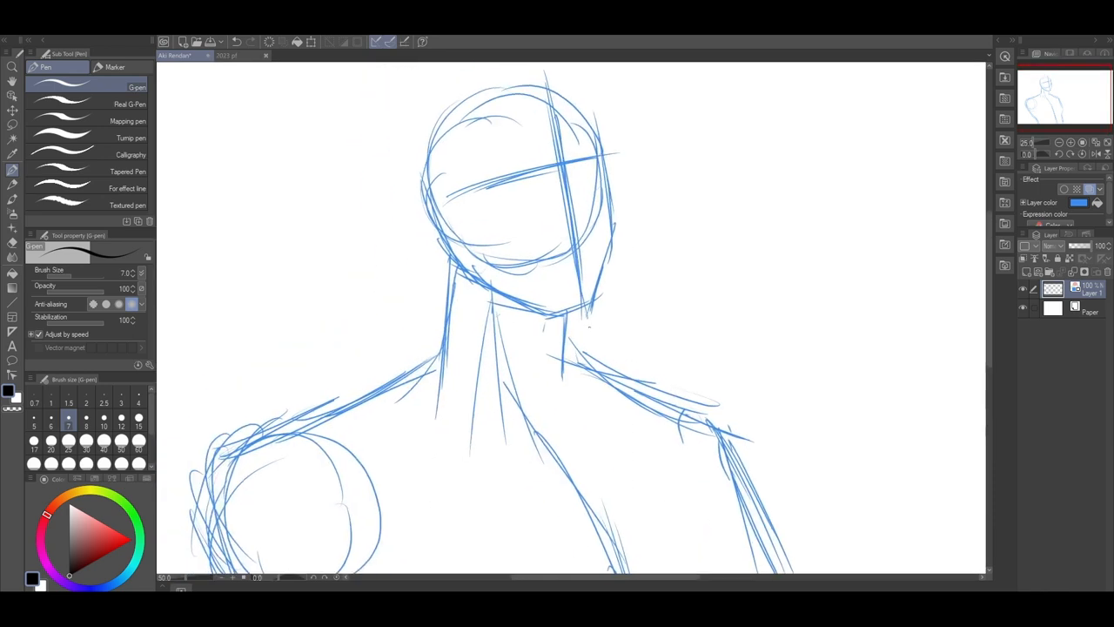
{"action": "scroll", "scroll_direction": "down", "scroll_amount": 3}
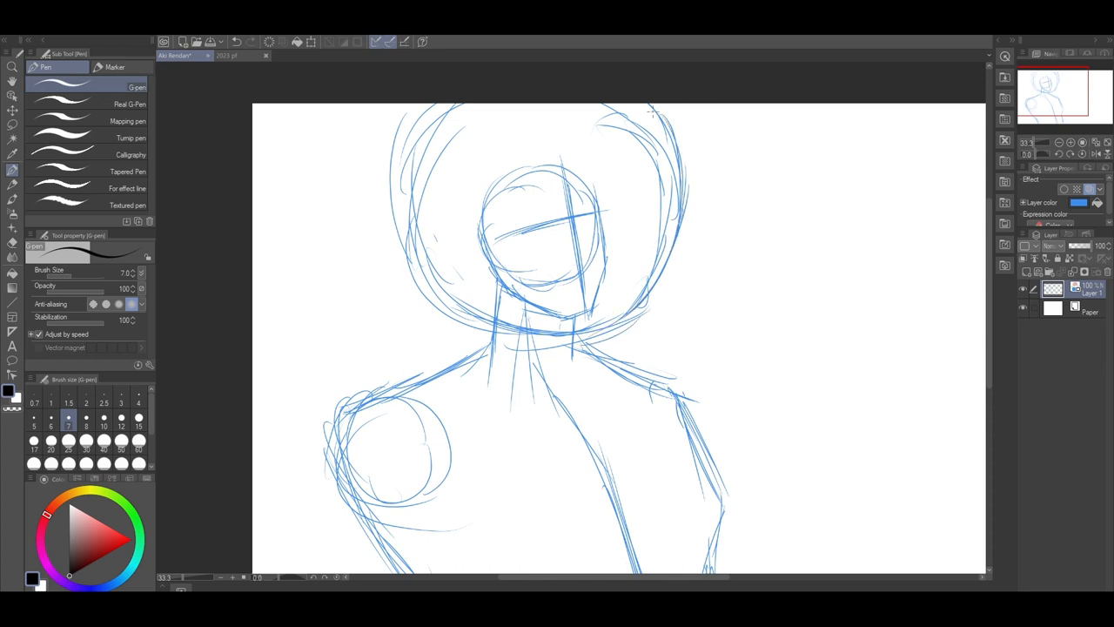
Pick a tool from the left toolbar for sketching the collar and torso.
{"action": "left_click", "coordinate": [9, 124]}
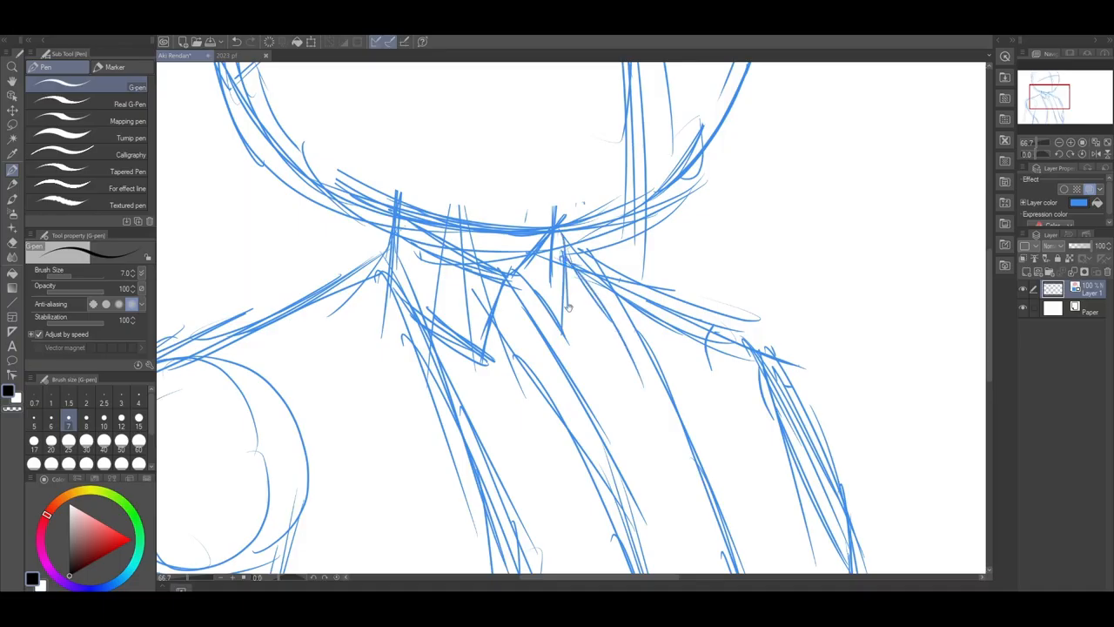
Scroll the canvas down toward the middle panel area.
{"action": "scroll", "scroll_direction": "down", "scroll_amount": 3}
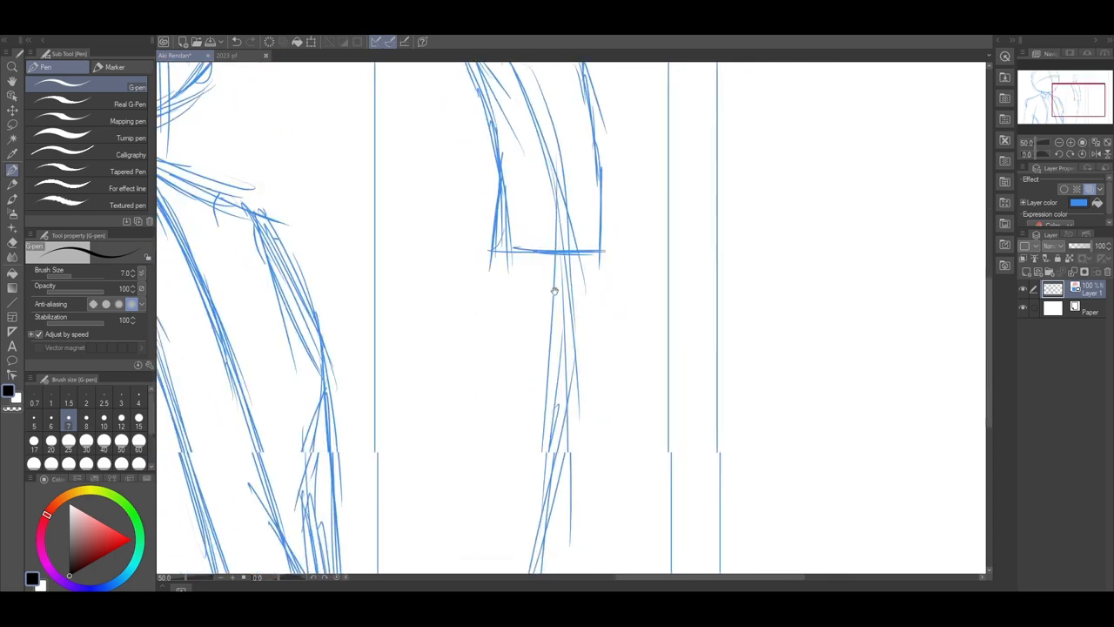
Sketch the standing figure's jacketed torso and bent arm with hand at the hip.
{"action": "scroll", "scroll_direction": "down", "scroll_amount": 3}
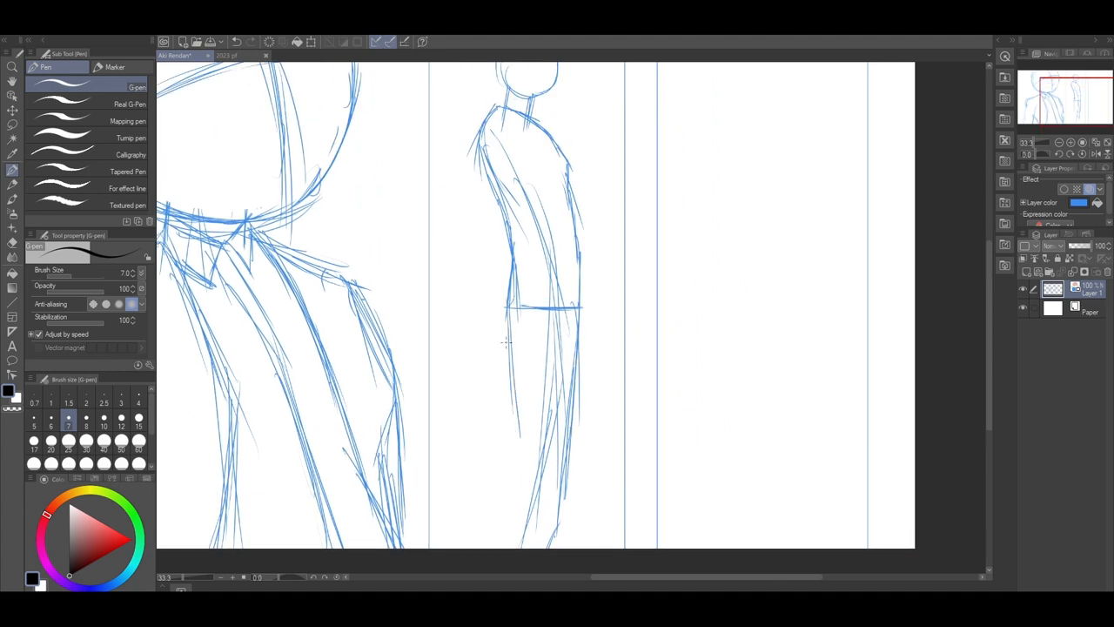
{"action": "scroll", "scroll_direction": "down", "scroll_amount": 3}
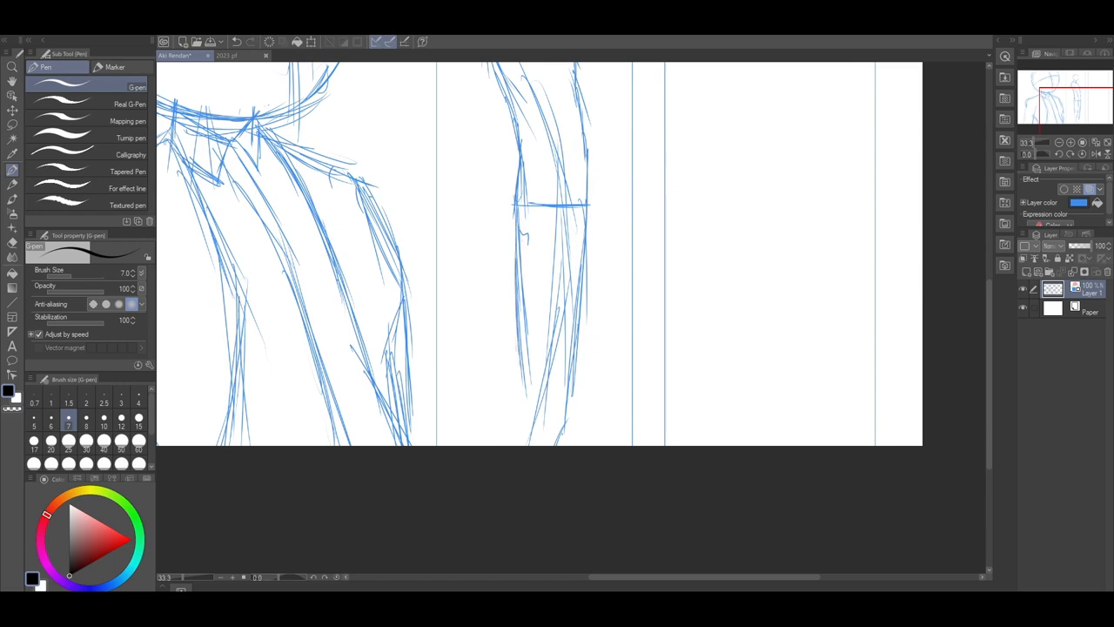
{"action": "left_click_drag", "start_coordinate": [522, 374], "coordinate": [553, 444]}
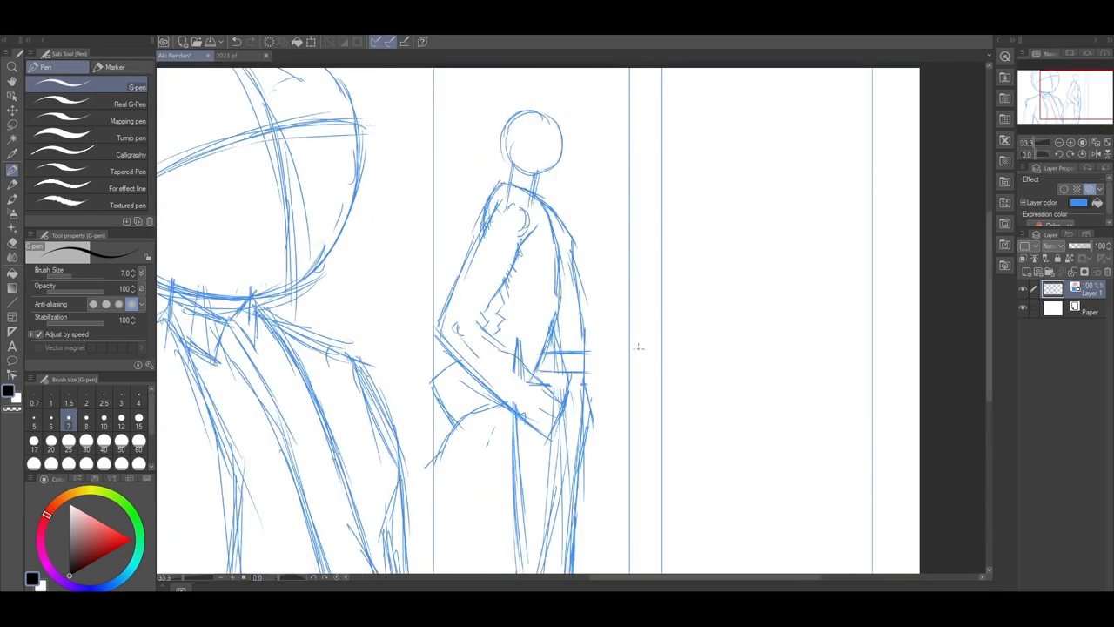
Add an eye and facial detail to the standing figure, plus a second eye on the bust.
{"action": "scroll", "scroll_direction": "down", "scroll_amount": 3}
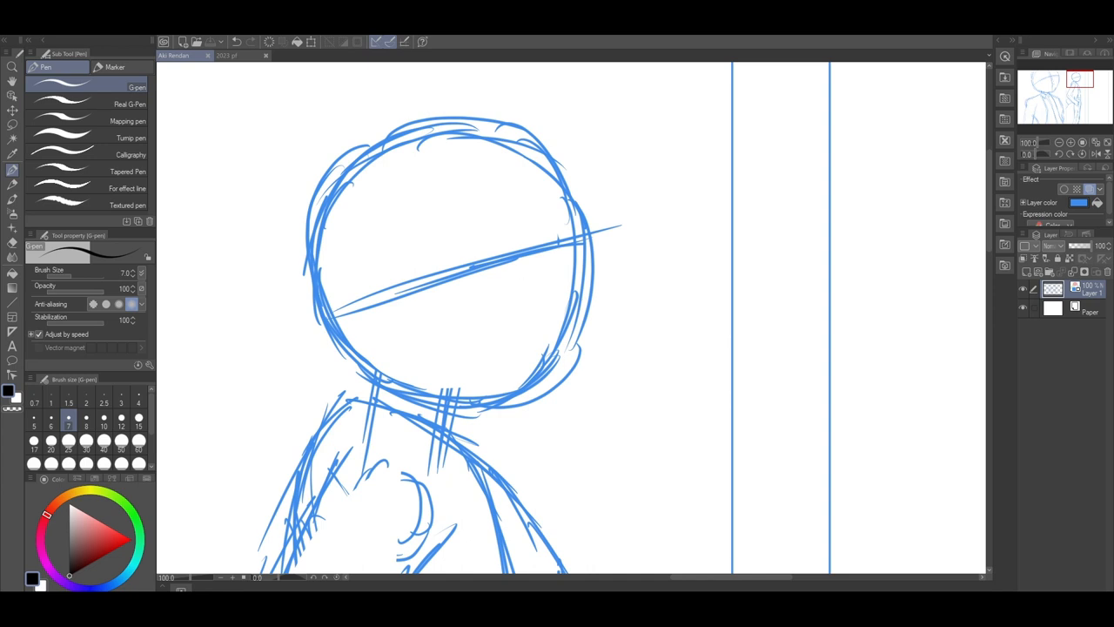
{"action": "left_click_drag", "start_coordinate": [522, 200], "coordinate": [539, 287]}
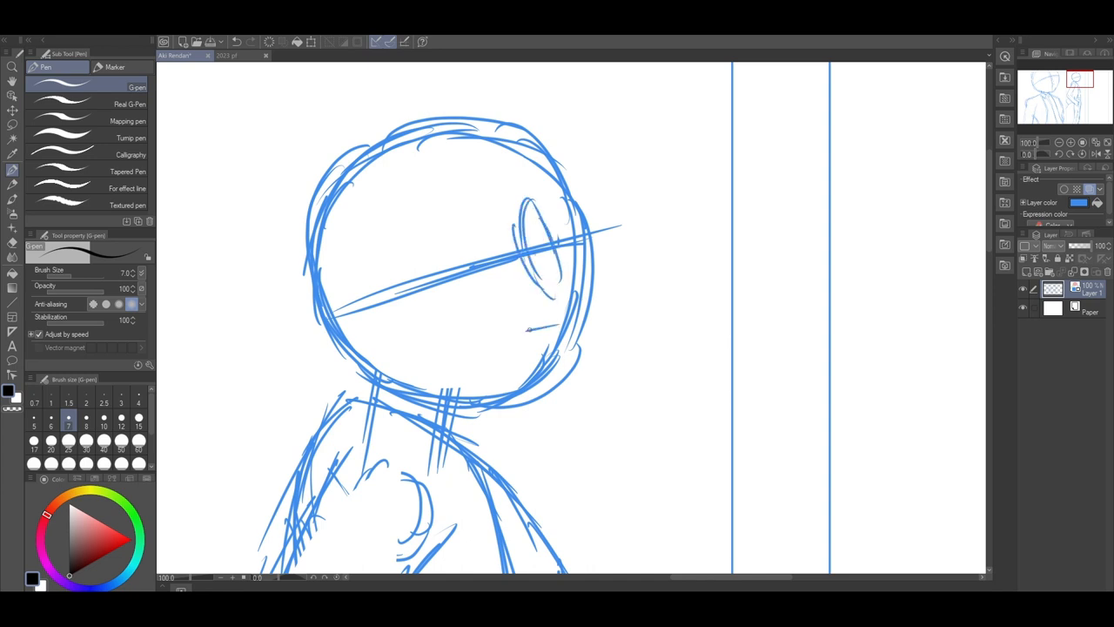
{"action": "left_click_drag", "start_coordinate": [505, 335], "coordinate": [552, 348]}
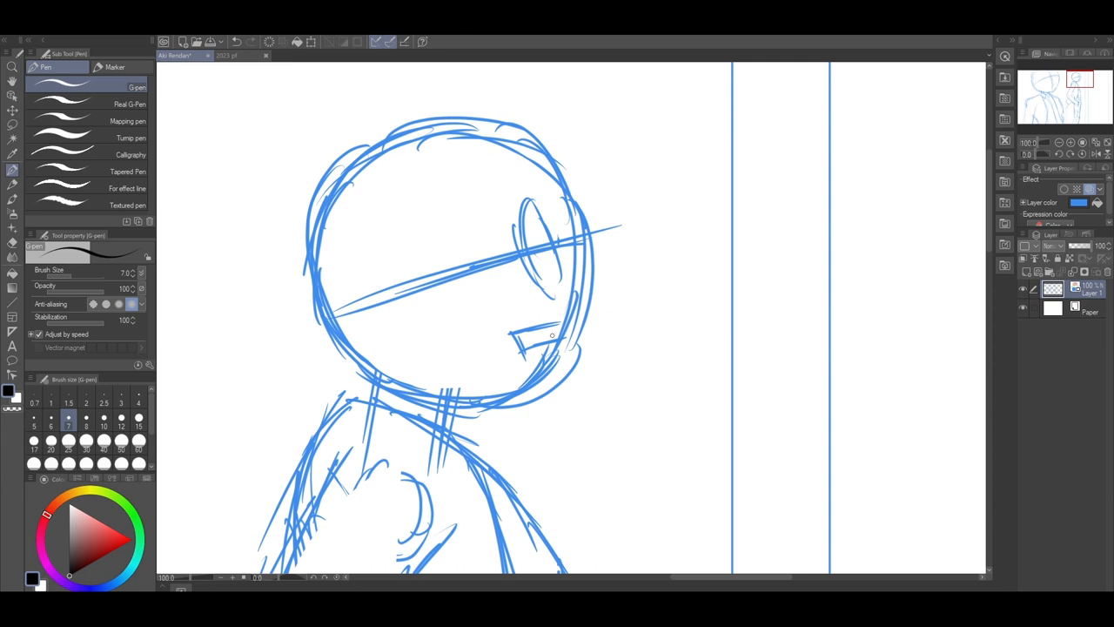
{"action": "left_click_drag", "start_coordinate": [409, 182], "coordinate": [443, 218]}
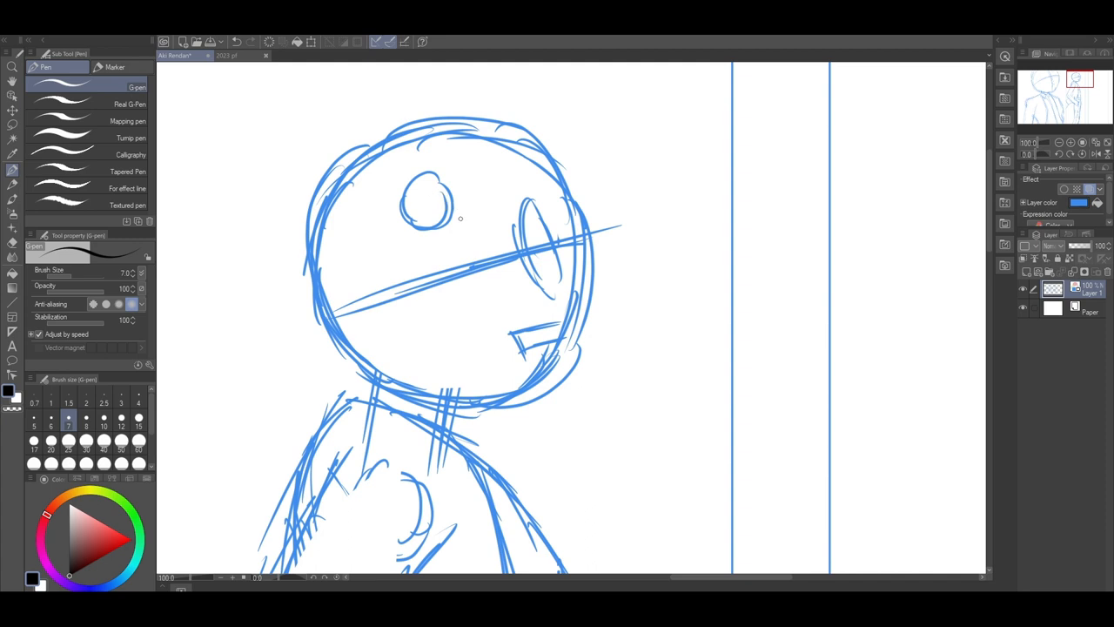
{"action": "left_click_drag", "start_coordinate": [413, 204], "coordinate": [430, 209]}
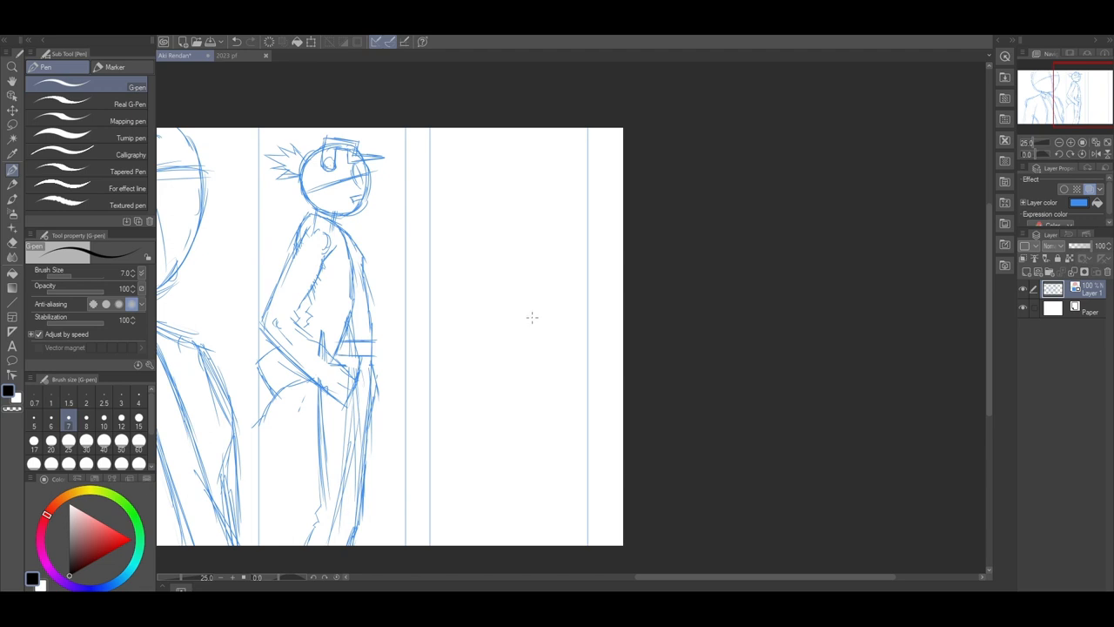
{"action": "mouse_move", "coordinate": [452, 183]}
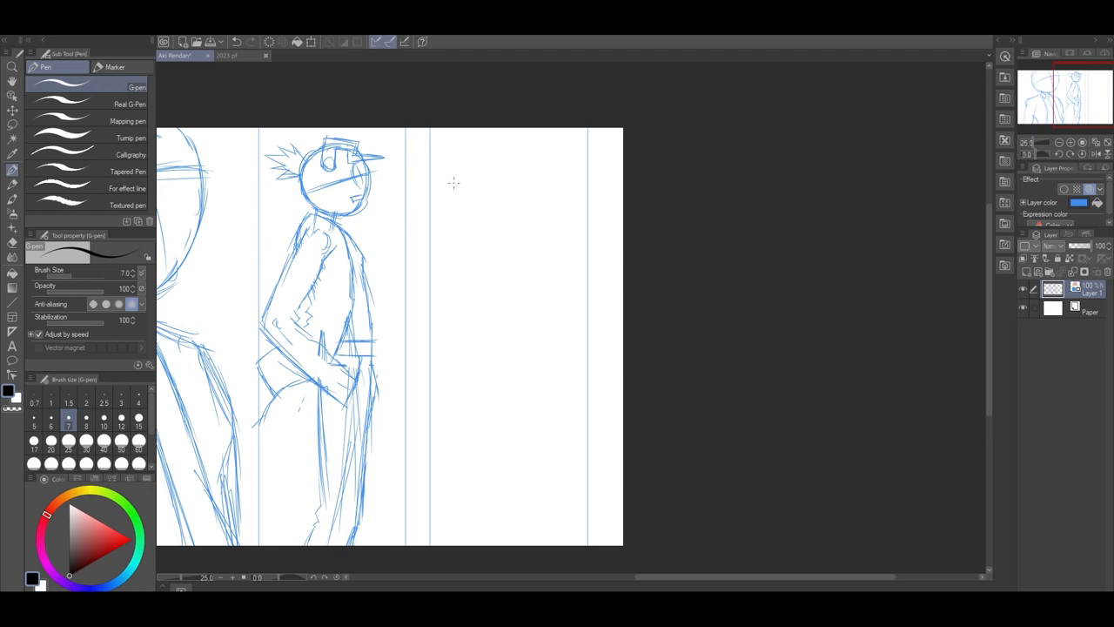
Rough in the giant face's big curved outline in panel three.
{"action": "left_click_drag", "start_coordinate": [565, 139], "coordinate": [557, 253]}
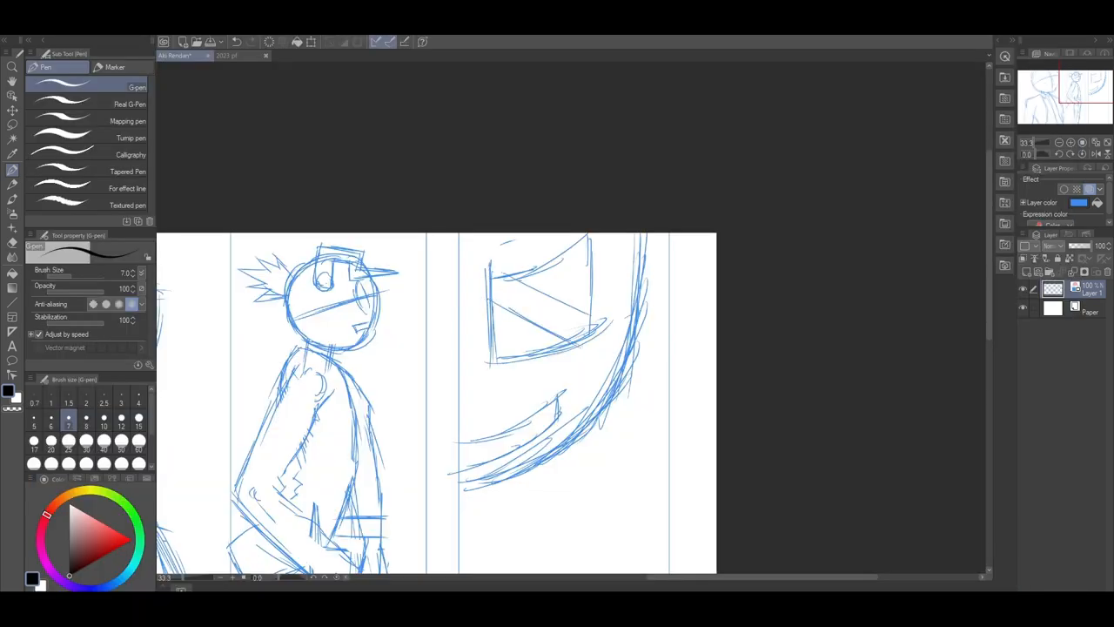
Sketch the giant face's eyes, wide mouth and crossing guidelines.
{"action": "left_click_drag", "start_coordinate": [488, 357], "coordinate": [583, 270]}
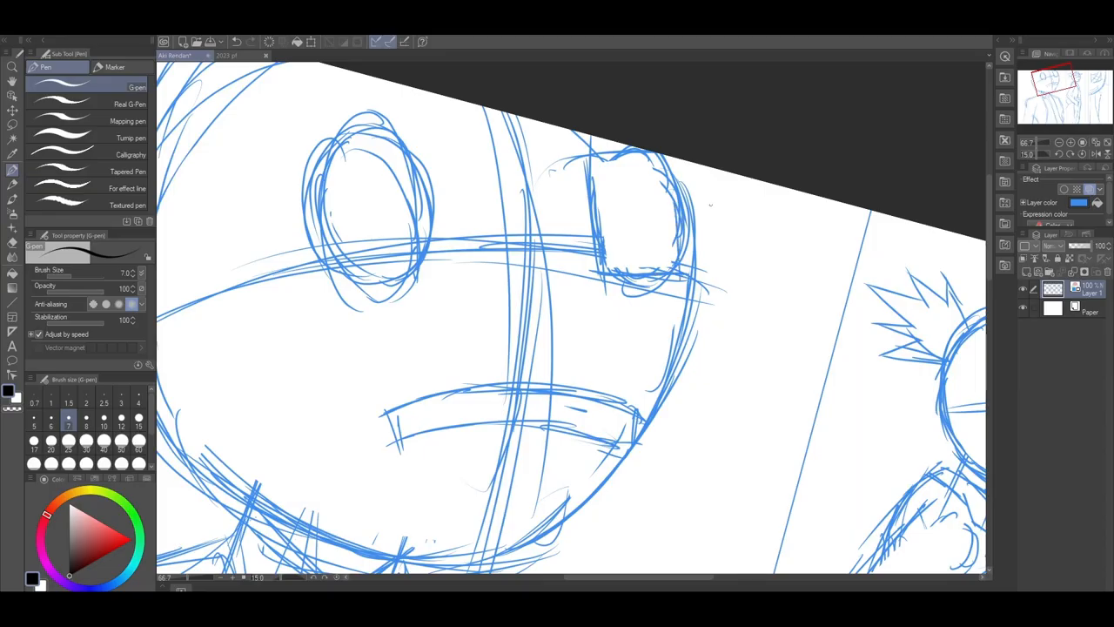
Draw crossing hatch lines inside the giant face's right eye.
{"action": "left_click_drag", "start_coordinate": [618, 165], "coordinate": [661, 235]}
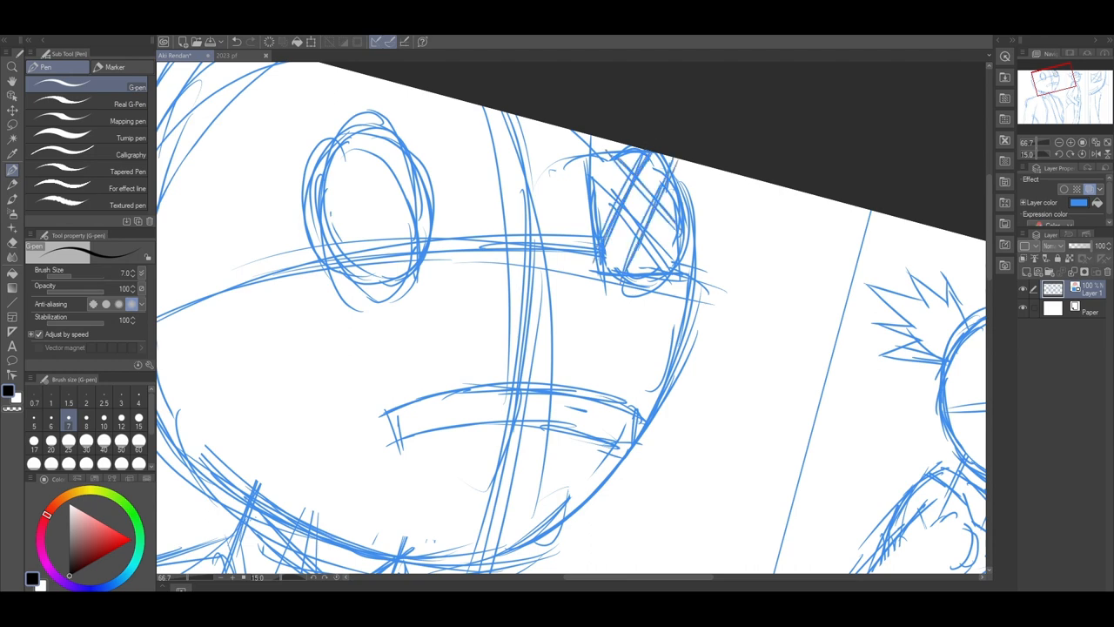
{"action": "left_click_drag", "start_coordinate": [400, 426], "coordinate": [427, 435]}
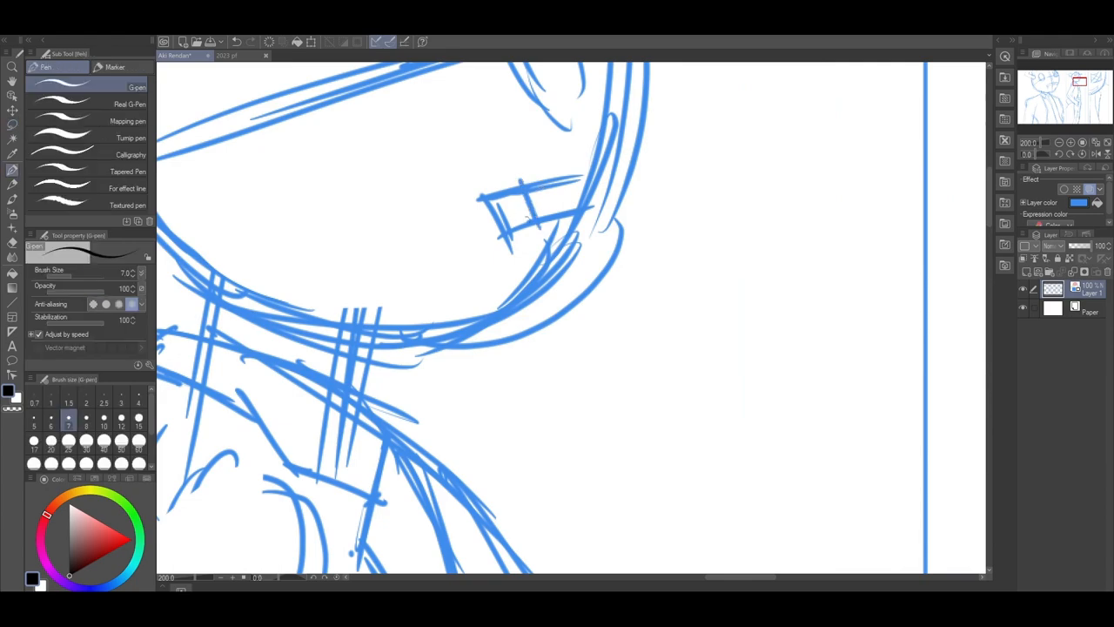
Draw V-shaped collar and lapel lines under the bust character's neck.
{"action": "left_click_drag", "start_coordinate": [500, 200], "coordinate": [522, 235]}
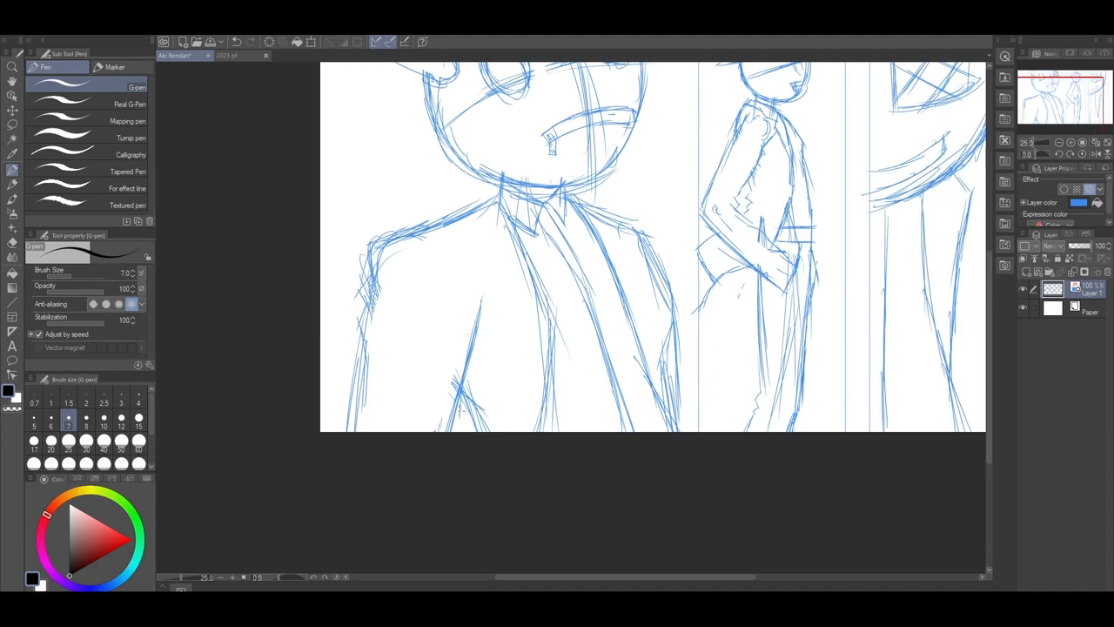
Switch to the Lasso selection tool in the left toolbar.
{"action": "left_click", "coordinate": [12, 125]}
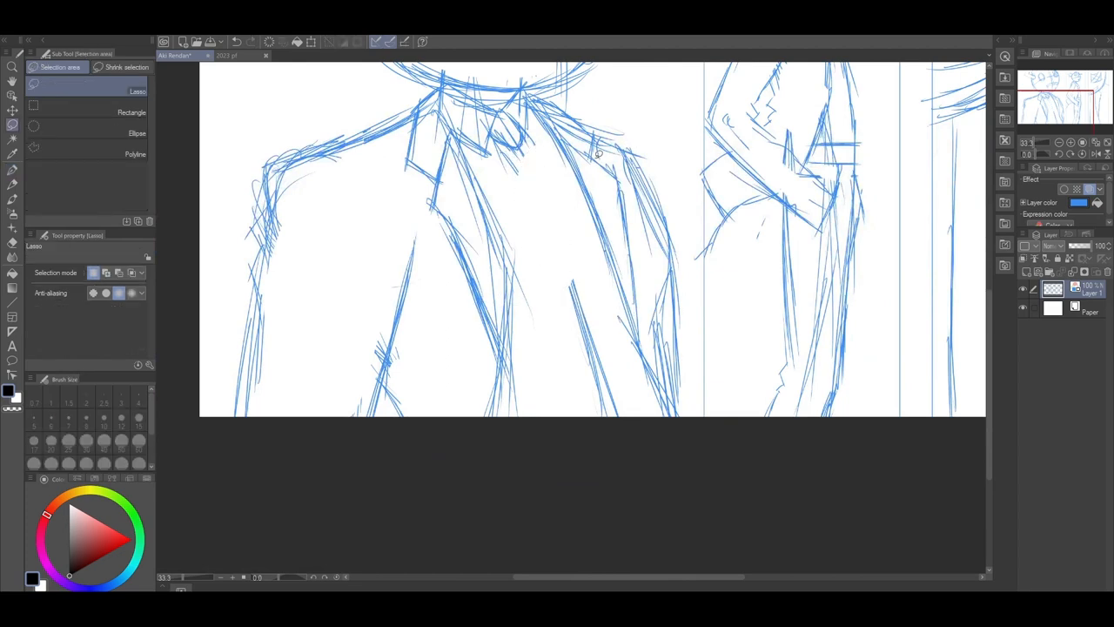
Lasso the crosshatched eye, then move and reshape it with Transform and confirm.
{"action": "left_click", "coordinate": [14, 170]}
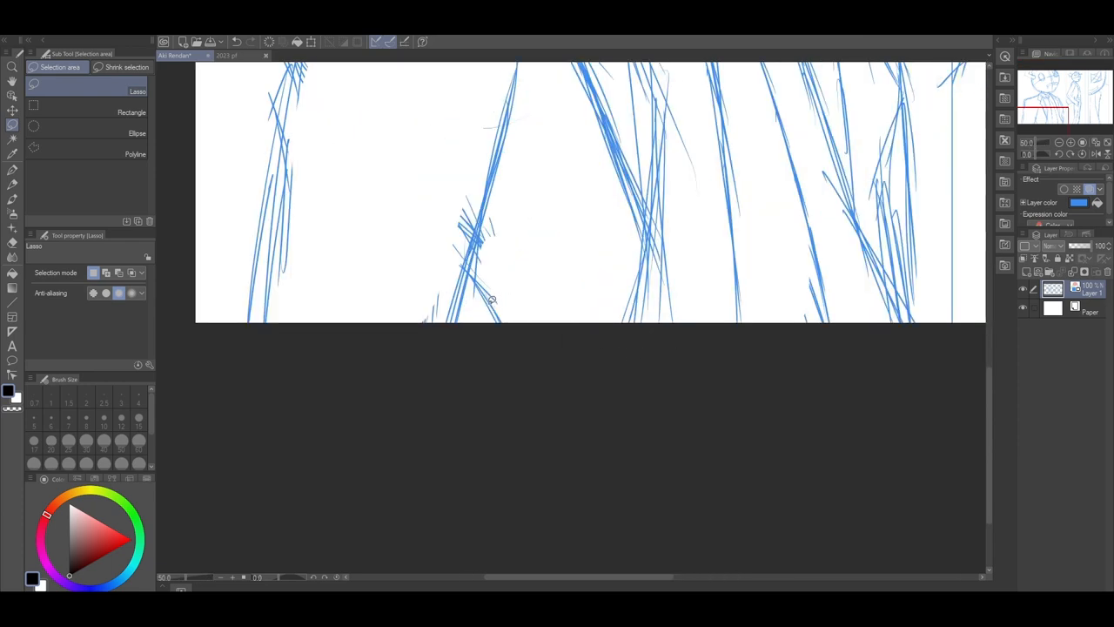
{"action": "left_click", "coordinate": [12, 165]}
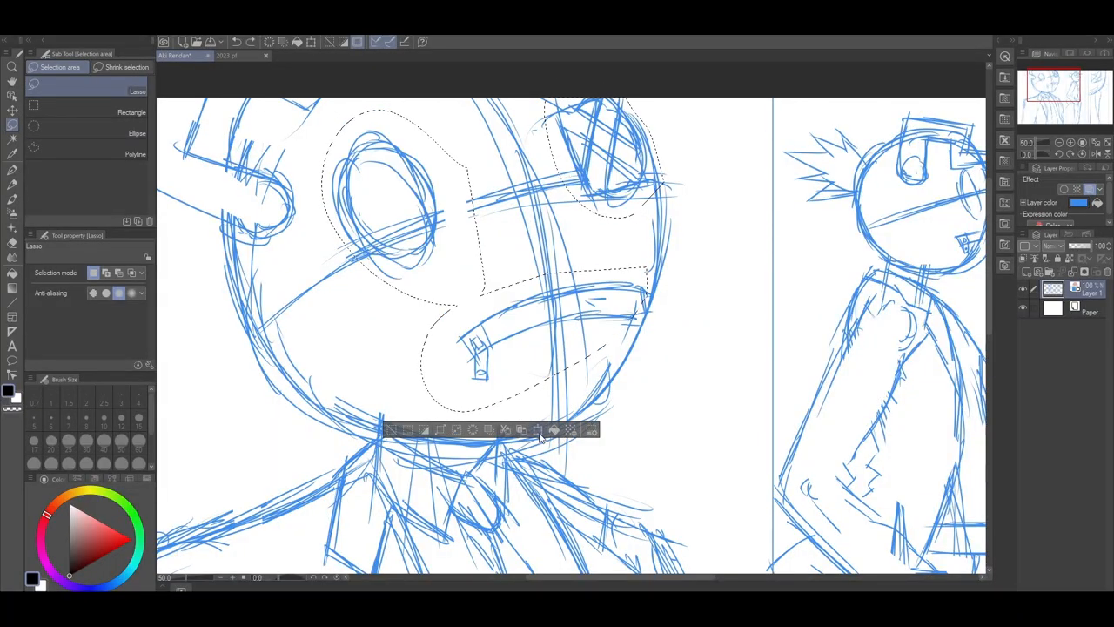
{"action": "left_click", "coordinate": [537, 430]}
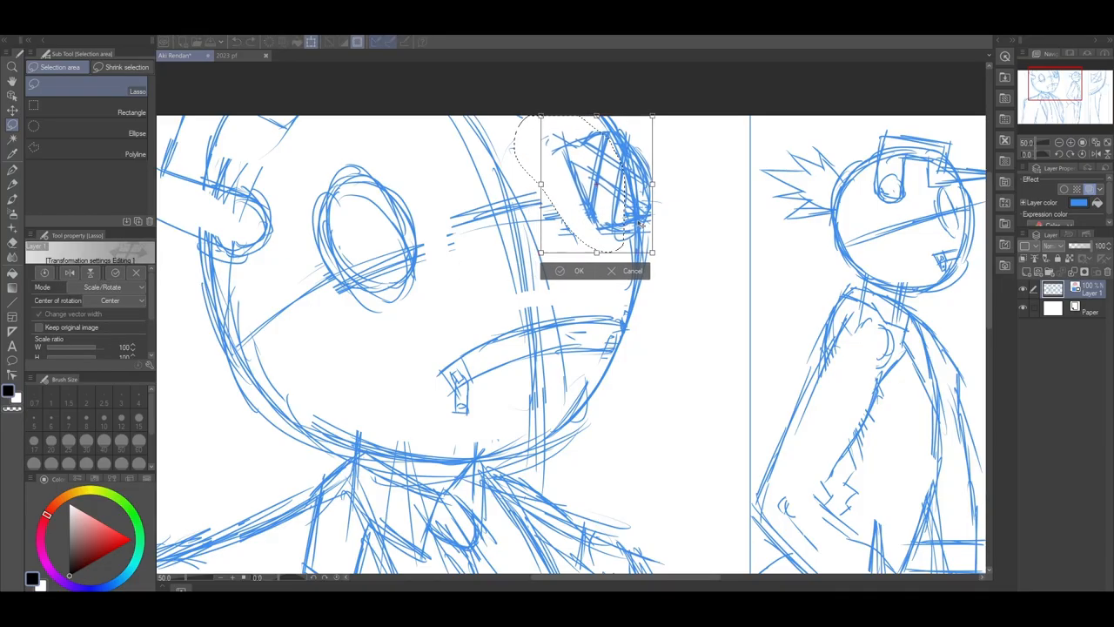
{"action": "left_click", "coordinate": [574, 271]}
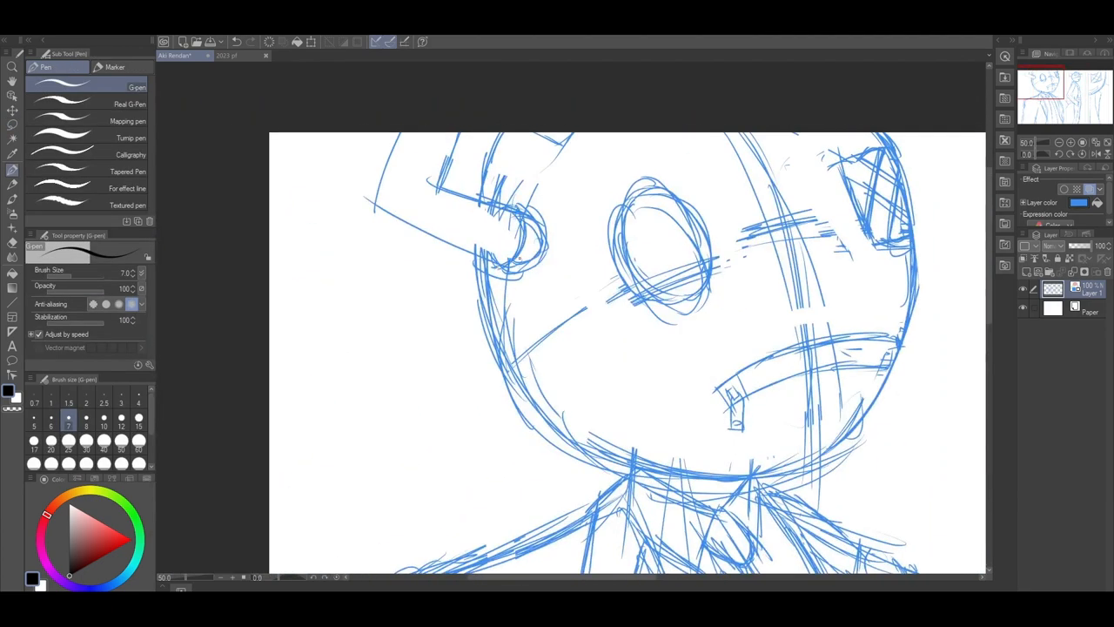
Lasso-select part of the face sketch, then return to the G-pen.
{"action": "left_click", "coordinate": [12, 124]}
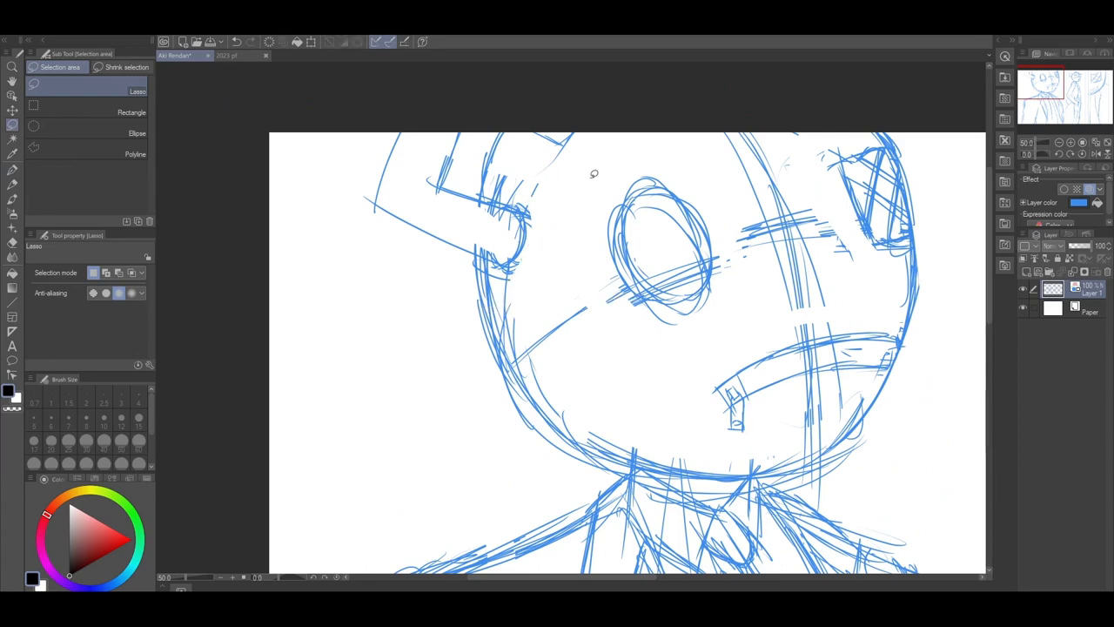
{"action": "left_click", "coordinate": [12, 167]}
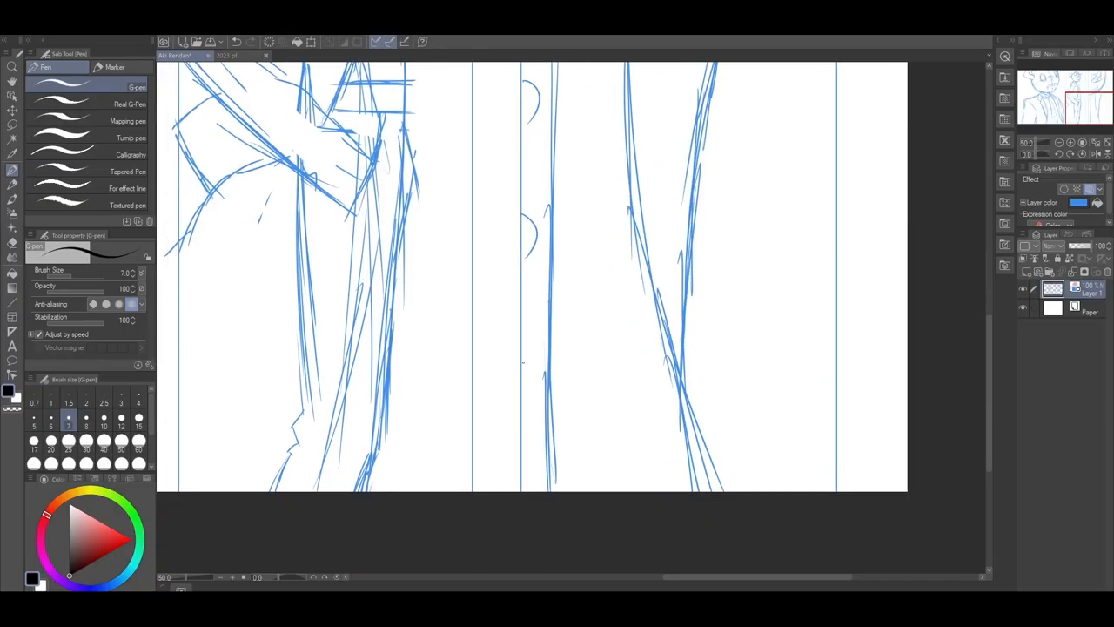
Lasso-select the standing figure's arm to reshape it into a bent pose.
{"action": "scroll", "scroll_direction": "down", "scroll_amount": 3}
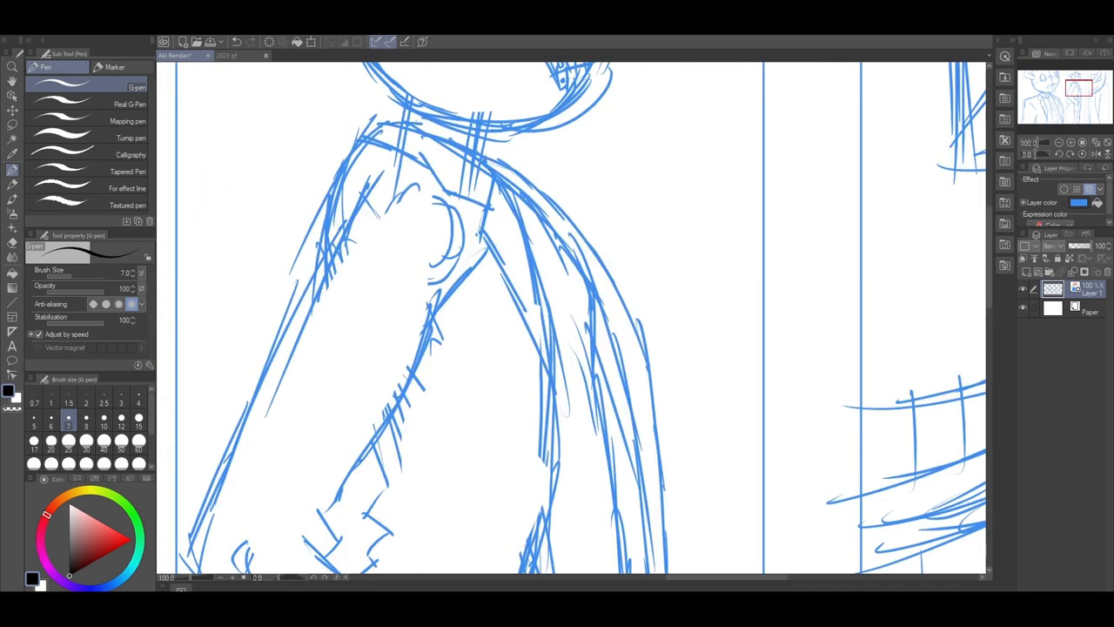
{"action": "left_click", "coordinate": [11, 131]}
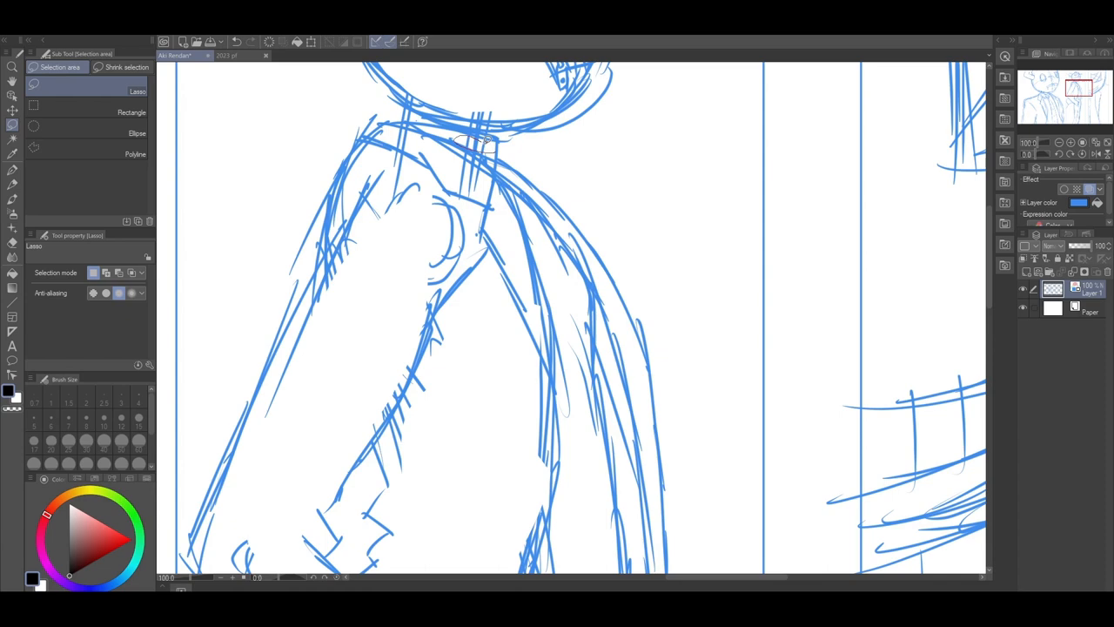
{"action": "left_click_drag", "start_coordinate": [392, 140], "coordinate": [488, 187]}
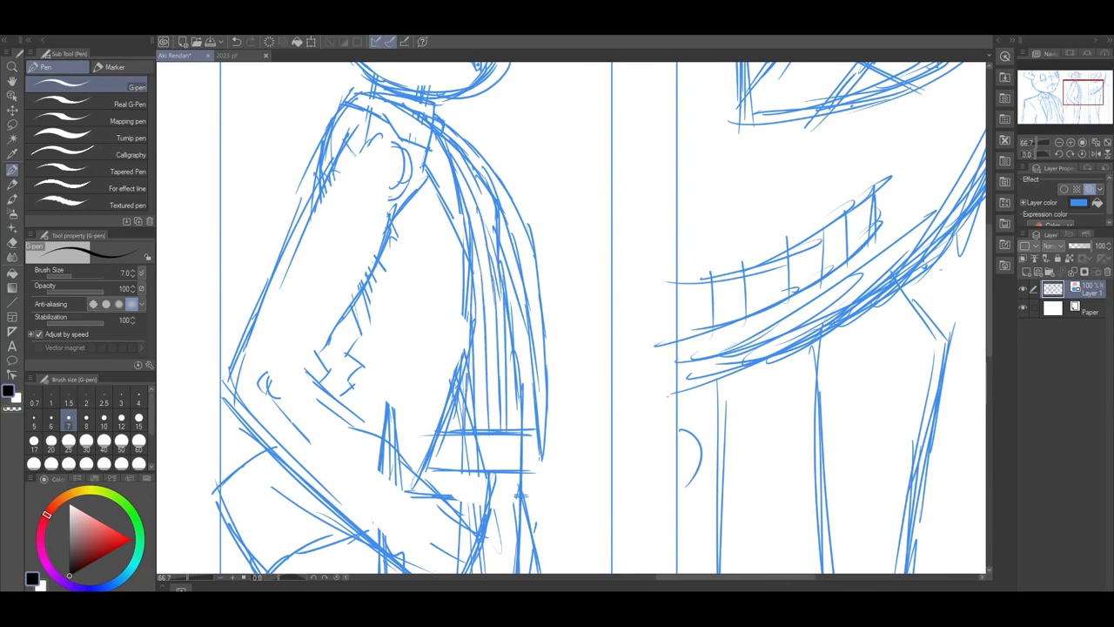
{"action": "scroll", "scroll_direction": "down", "scroll_amount": 3}
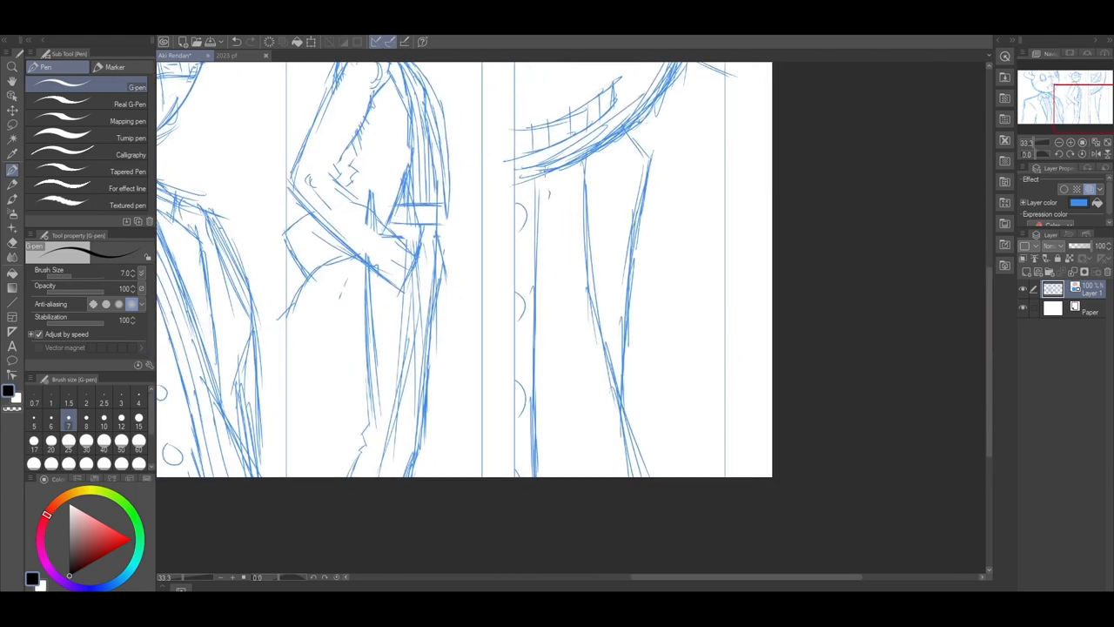
Draw a long vertical sketch stroke down through the panels.
{"action": "left_click_drag", "start_coordinate": [540, 174], "coordinate": [540, 470]}
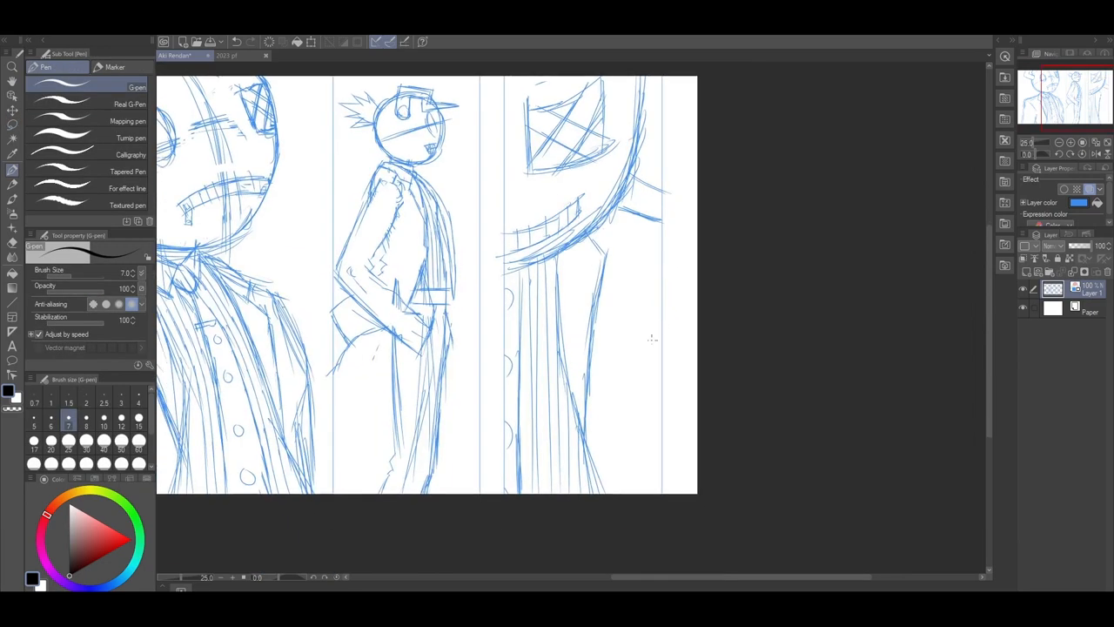
{"action": "mouse_move", "coordinate": [616, 367]}
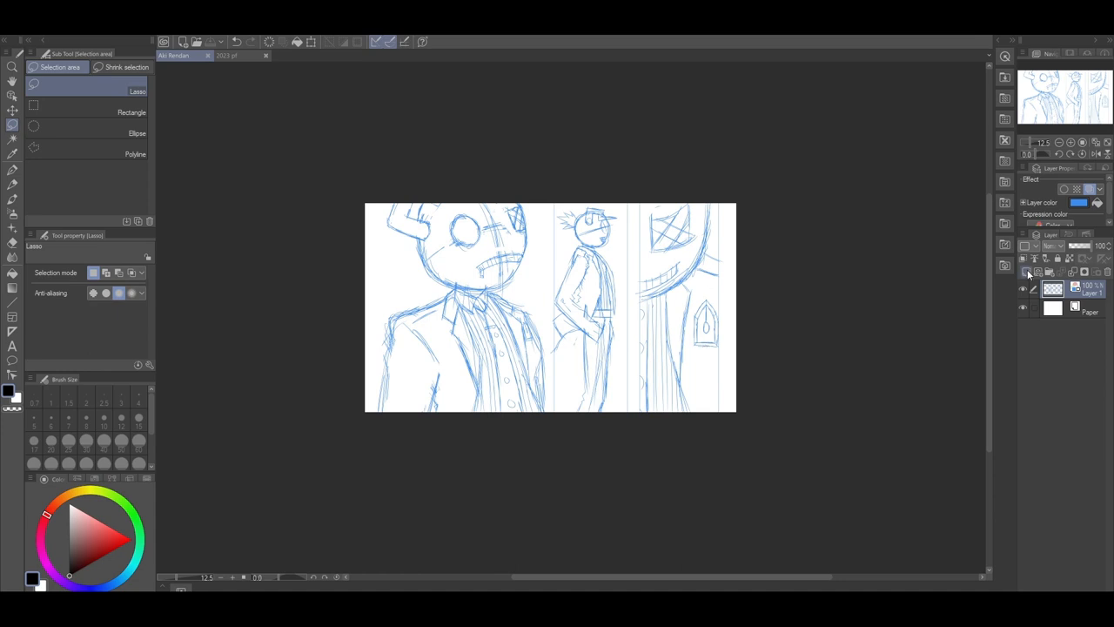
Add a new raster layer above the sketch layer.
{"action": "left_click", "coordinate": [1028, 273]}
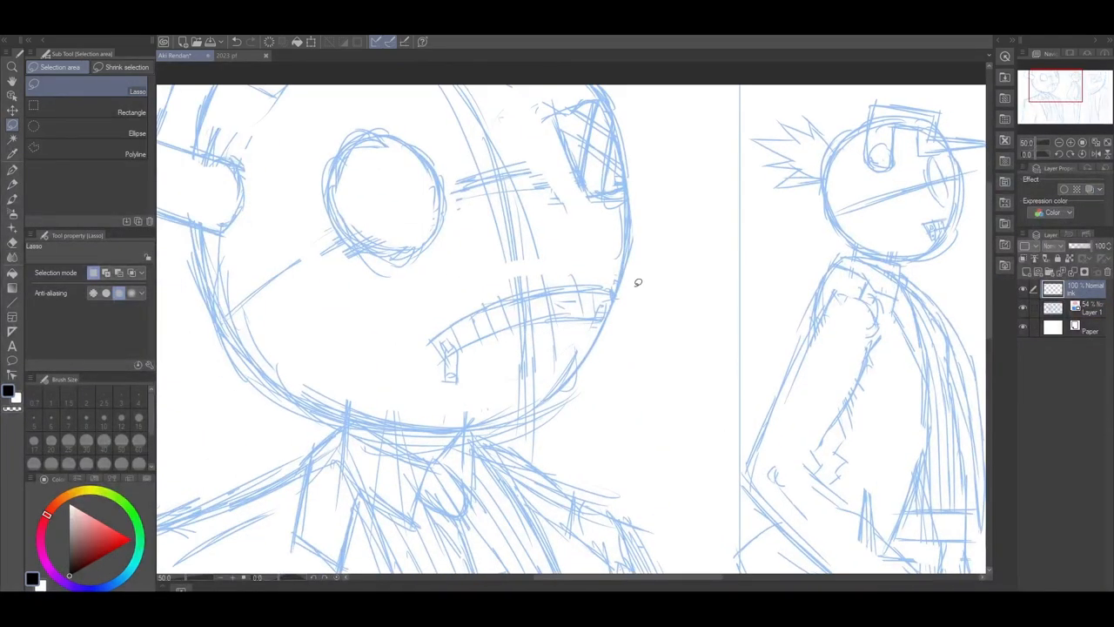
Select the G-pen sub tool for inking on the ink layer.
{"action": "left_click", "coordinate": [12, 171]}
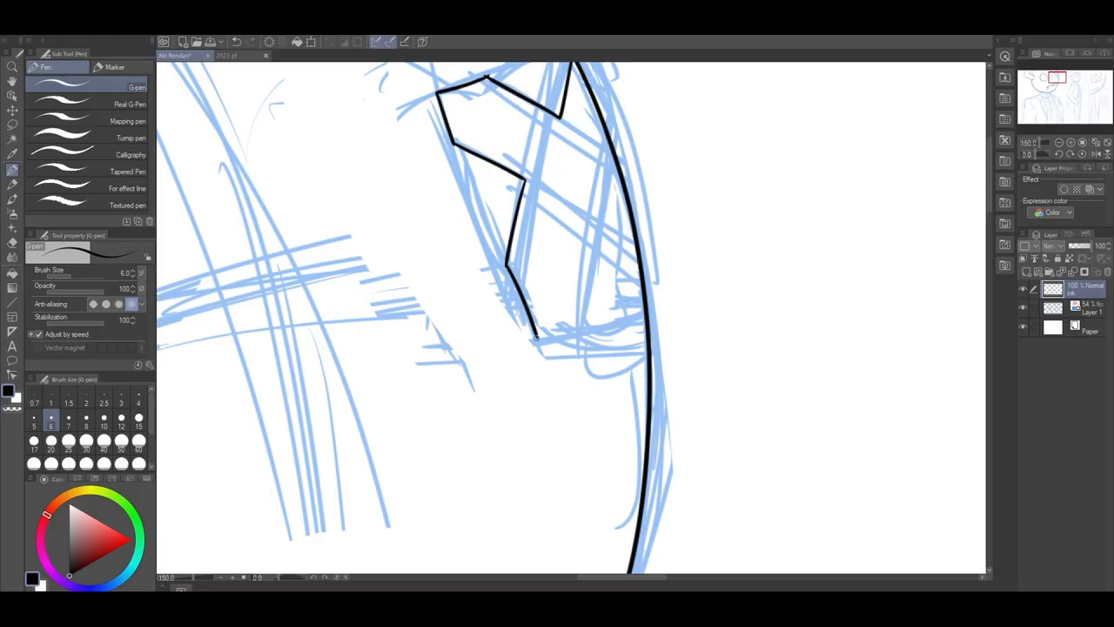
Ink a line of the bust character's jacket, scrolling along the drawing.
{"action": "left_click_drag", "start_coordinate": [535, 340], "coordinate": [601, 235]}
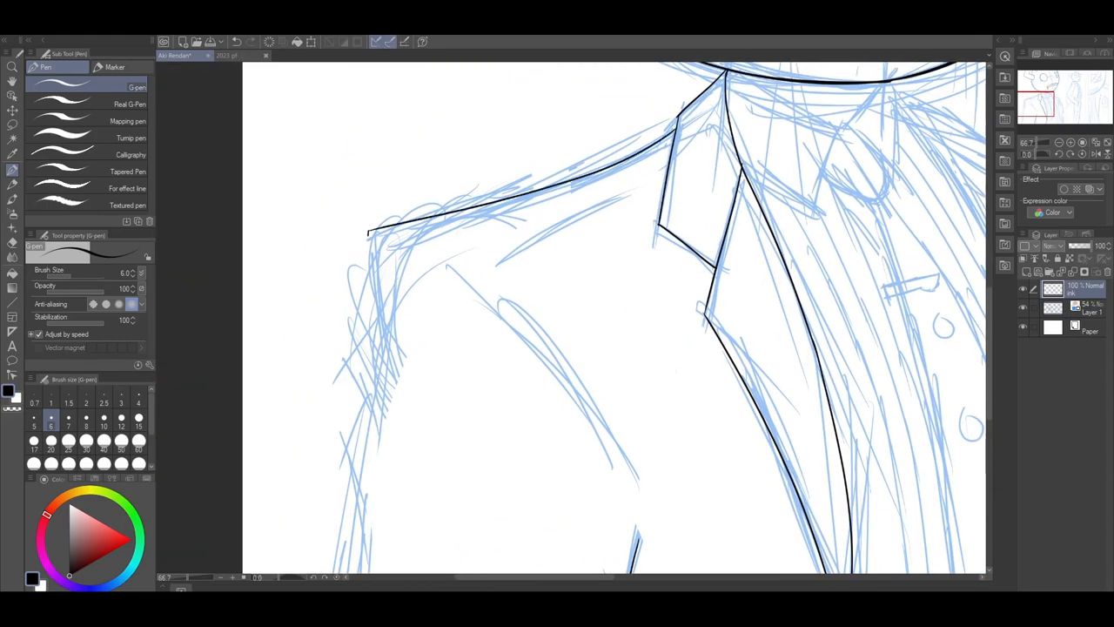
{"action": "scroll", "scroll_direction": "down", "scroll_amount": 3}
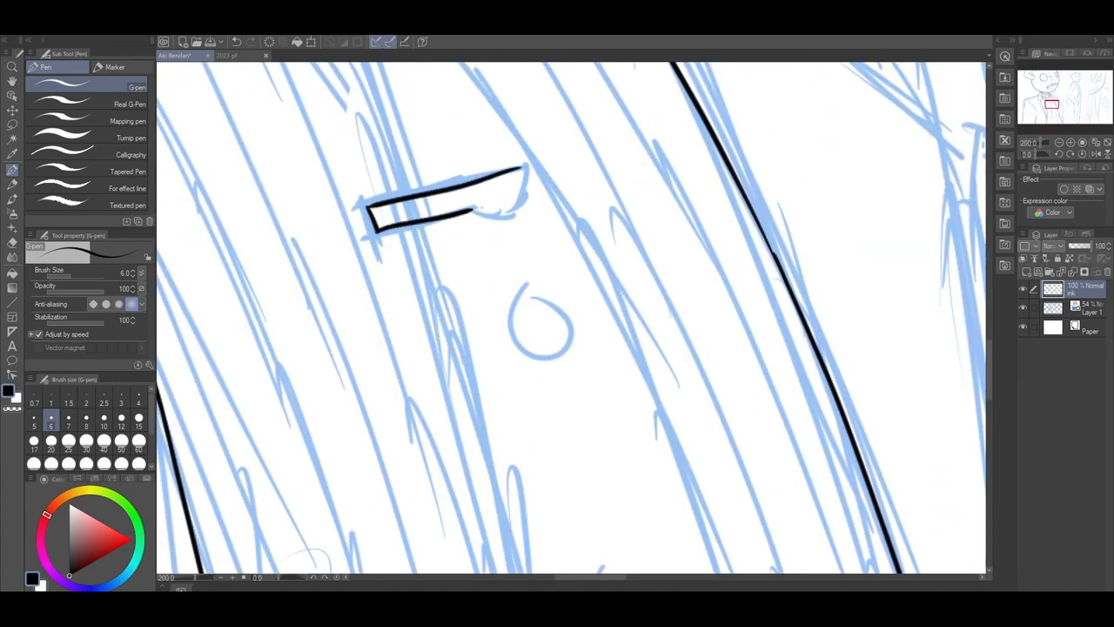
{"action": "scroll", "scroll_direction": "down", "scroll_amount": 3}
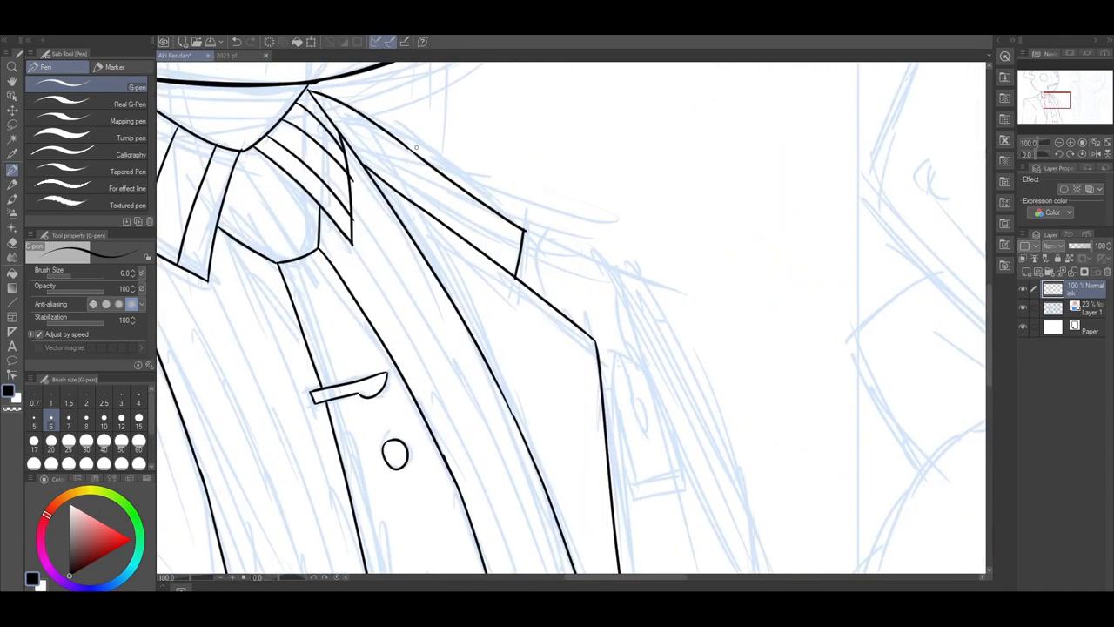
Ink more of the jacket and shirt lines in the first panel.
{"action": "left_click_drag", "start_coordinate": [417, 148], "coordinate": [688, 401]}
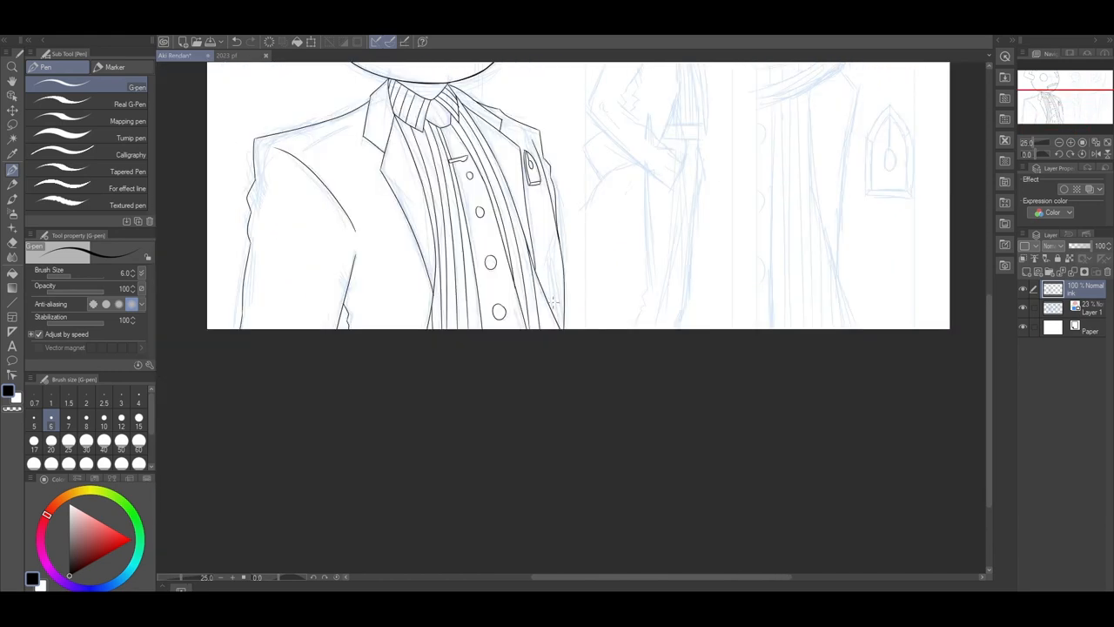
Scroll the canvas toward the divide between the first and second panels.
{"action": "scroll", "scroll_direction": "down", "scroll_amount": 3}
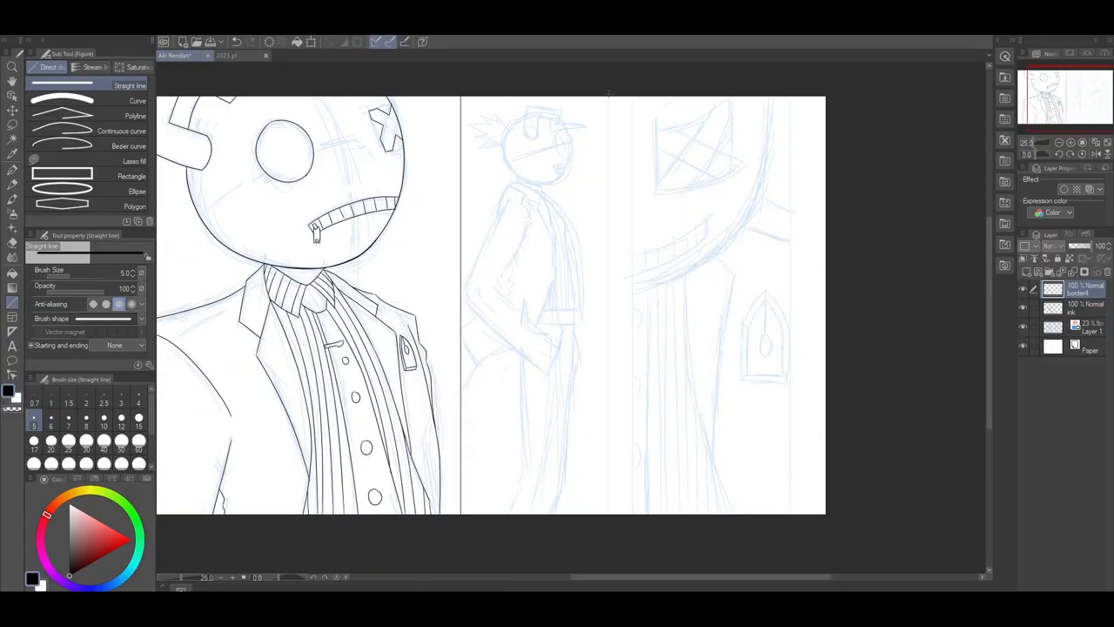
Scroll the canvas toward the second panel to start inking.
{"action": "scroll", "scroll_direction": "down", "scroll_amount": 3}
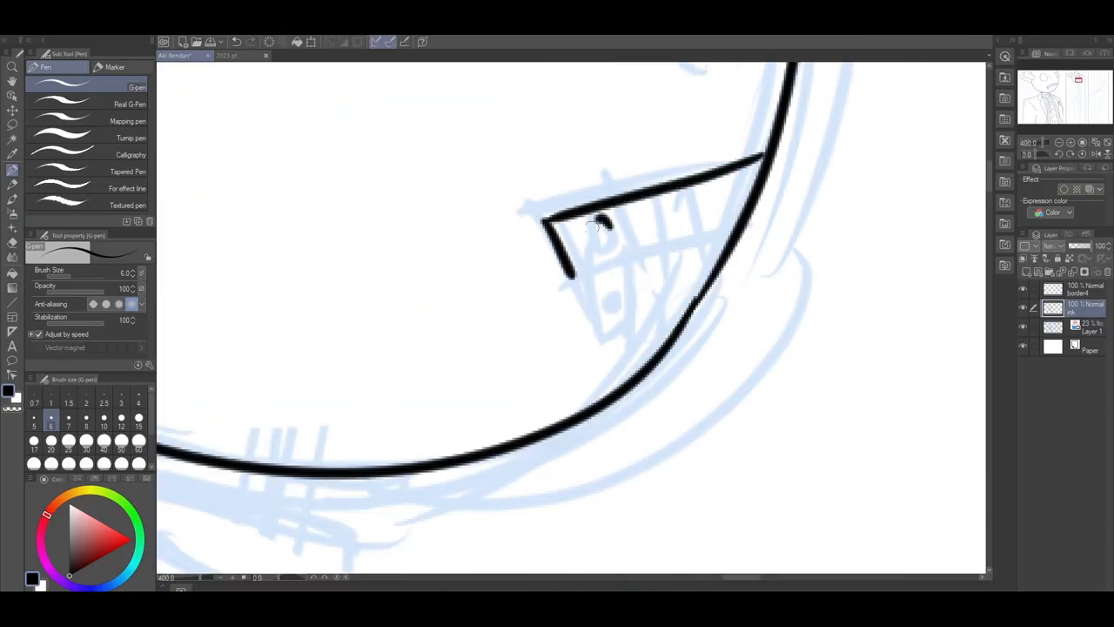
Ink the standing figure's shoulder and collar lines, then hatch the collar band with vertical stripes.
{"action": "left_click_drag", "start_coordinate": [601, 222], "coordinate": [610, 313]}
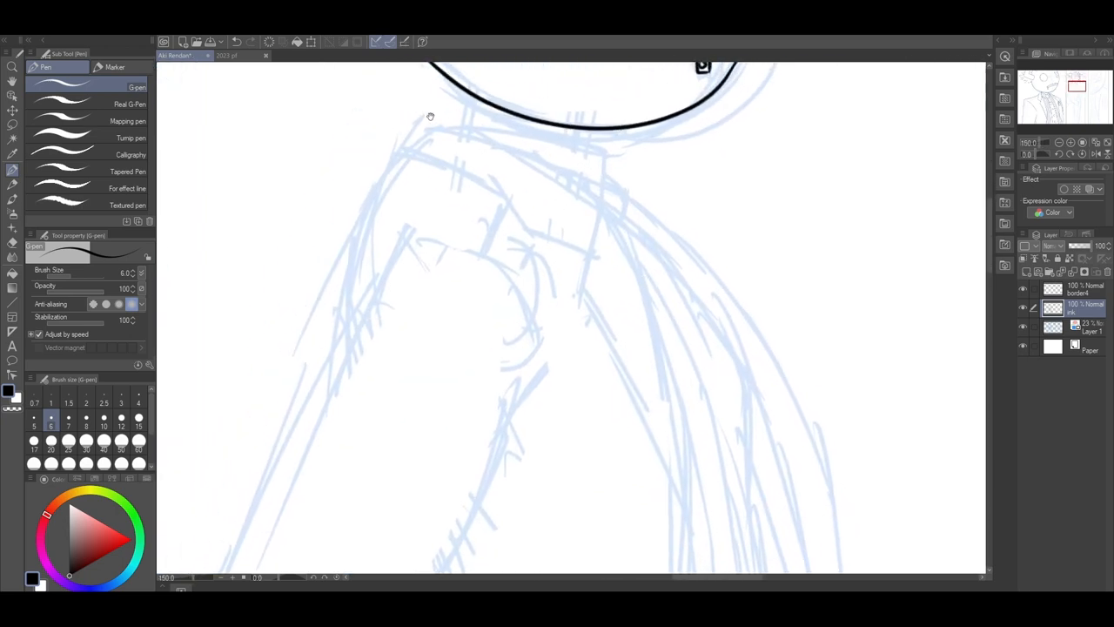
{"action": "left_click_drag", "start_coordinate": [422, 117], "coordinate": [648, 261]}
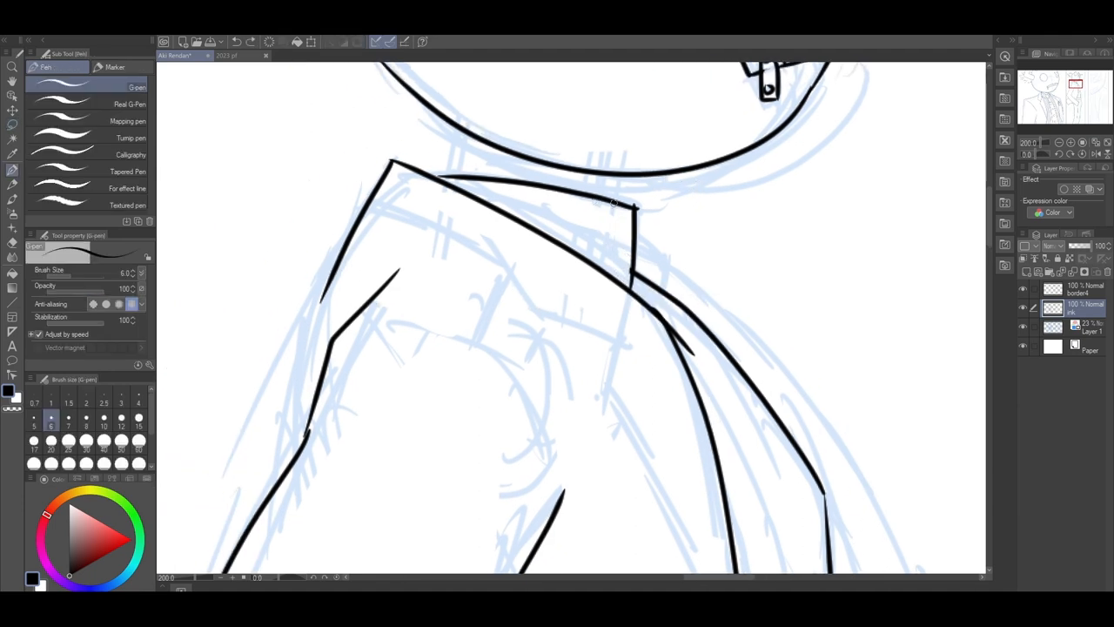
{"action": "left_click_drag", "start_coordinate": [461, 187], "coordinate": [627, 230]}
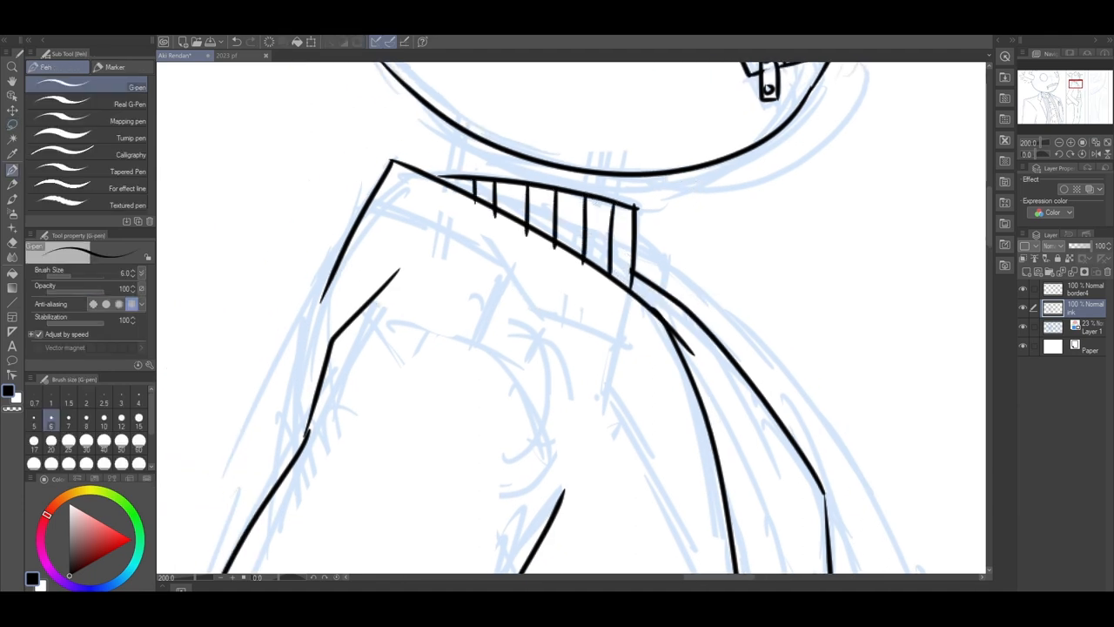